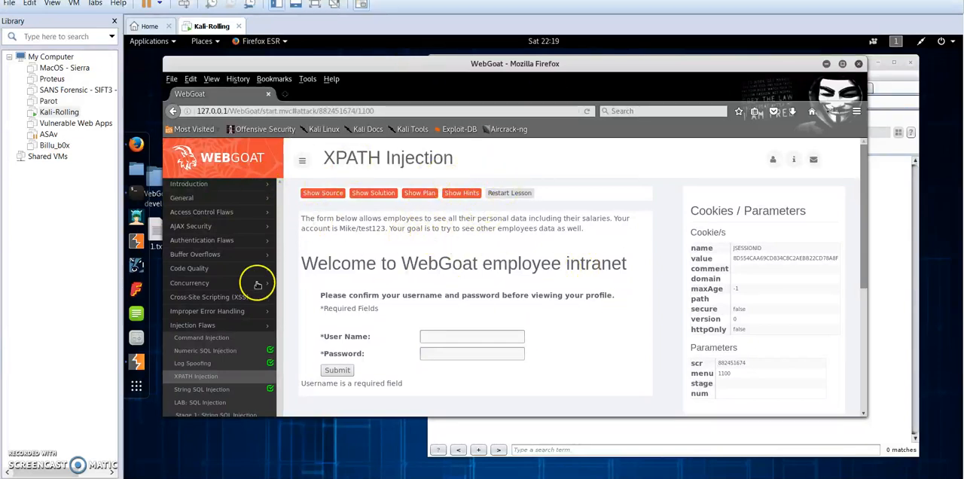
{"action": "mouse_move", "coordinate": [511, 263]}
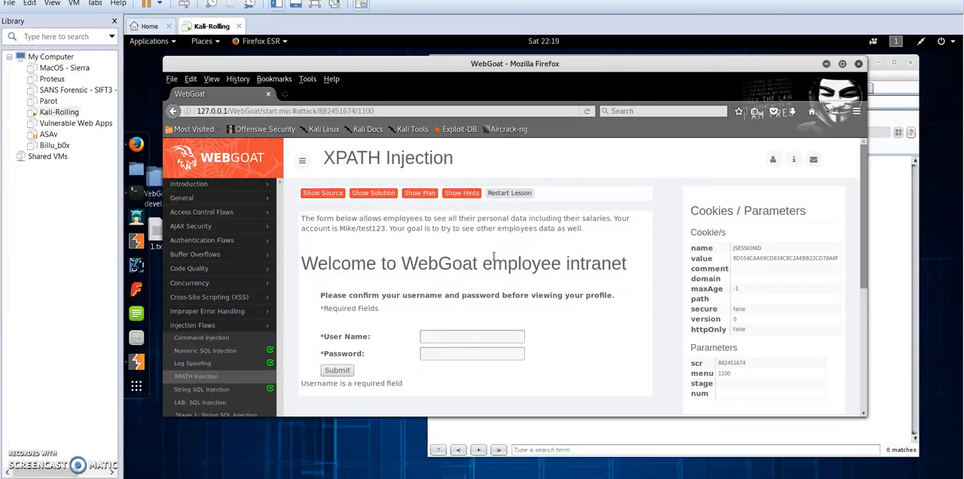
{"action": "mouse_move", "coordinate": [415, 187]}
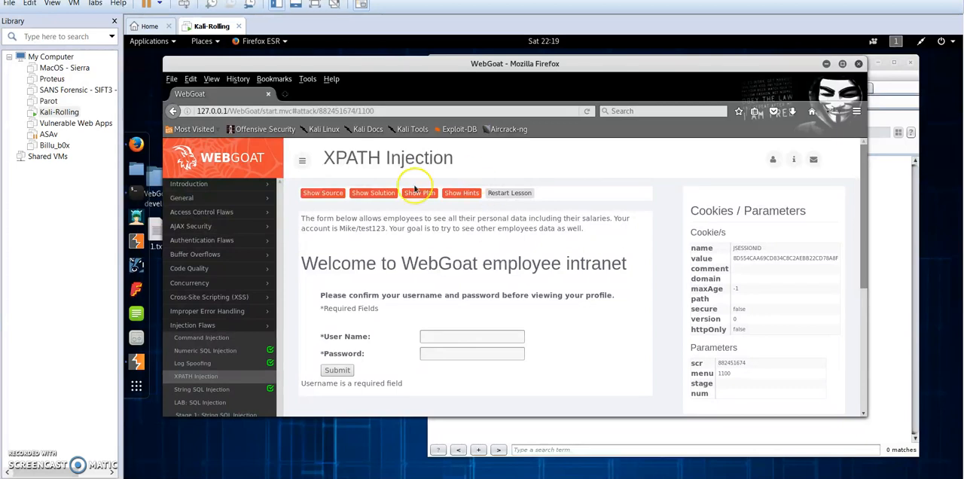
{"action": "mouse_move", "coordinate": [452, 218]}
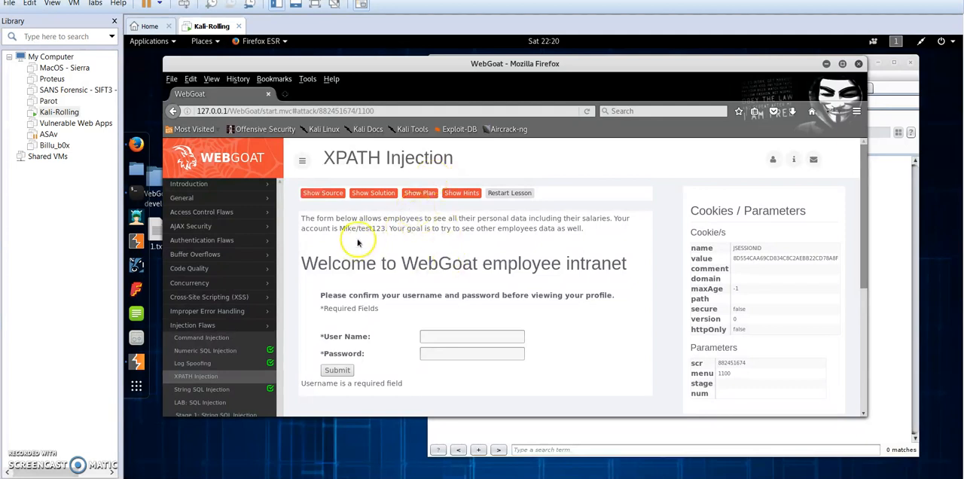
{"action": "mouse_move", "coordinate": [495, 307]}
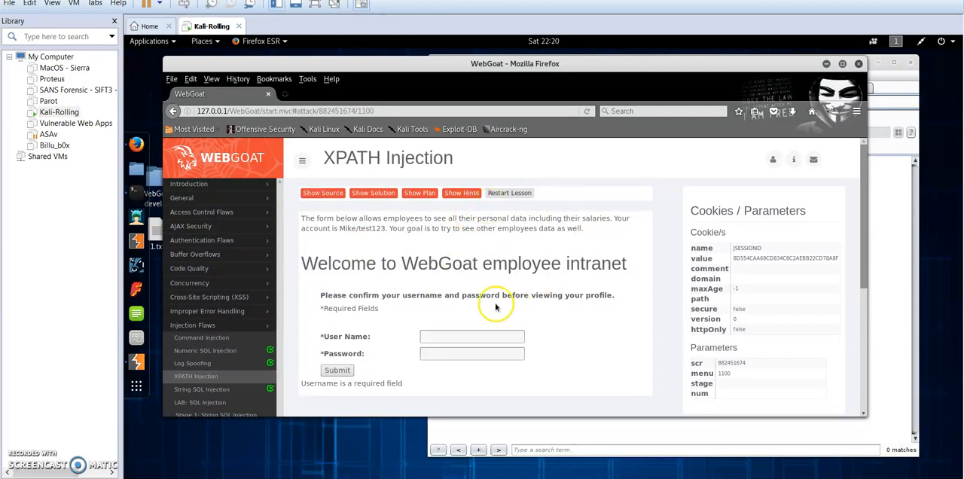
{"action": "mouse_move", "coordinate": [503, 247]}
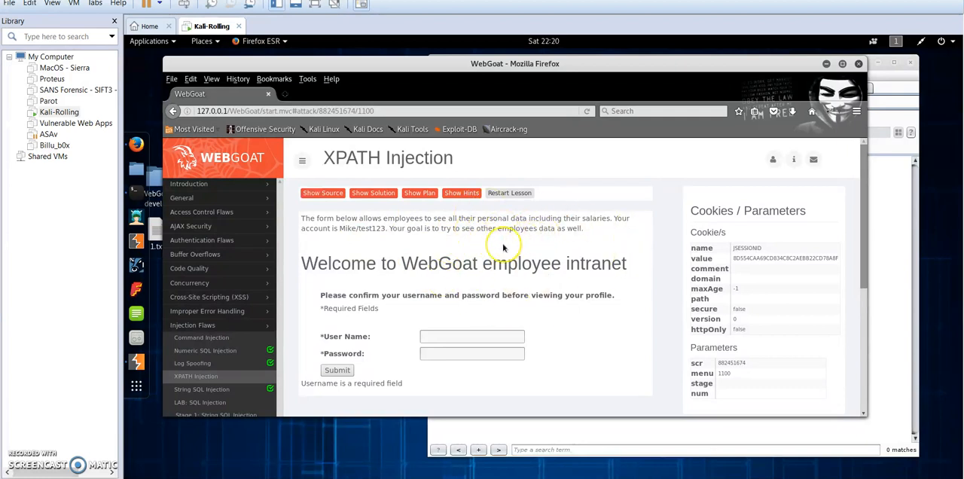
{"action": "mouse_move", "coordinate": [682, 244]}
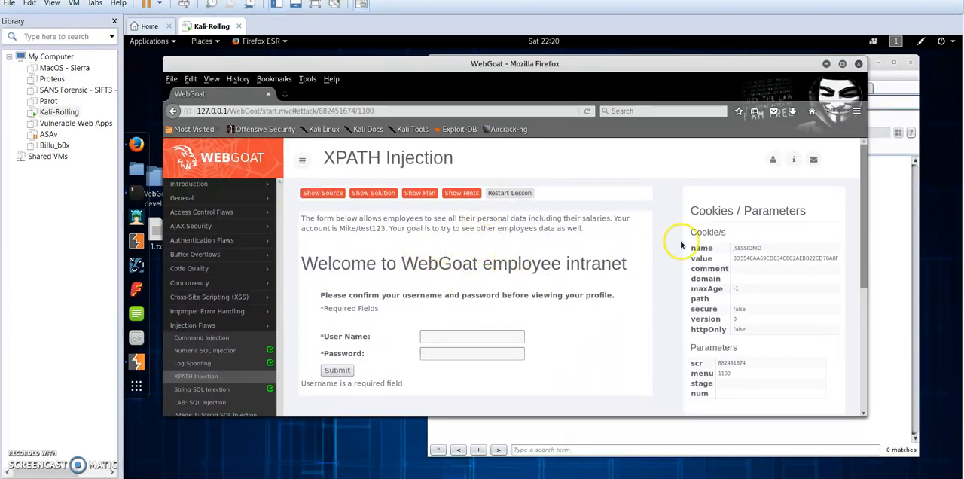
{"action": "mouse_move", "coordinate": [476, 252]}
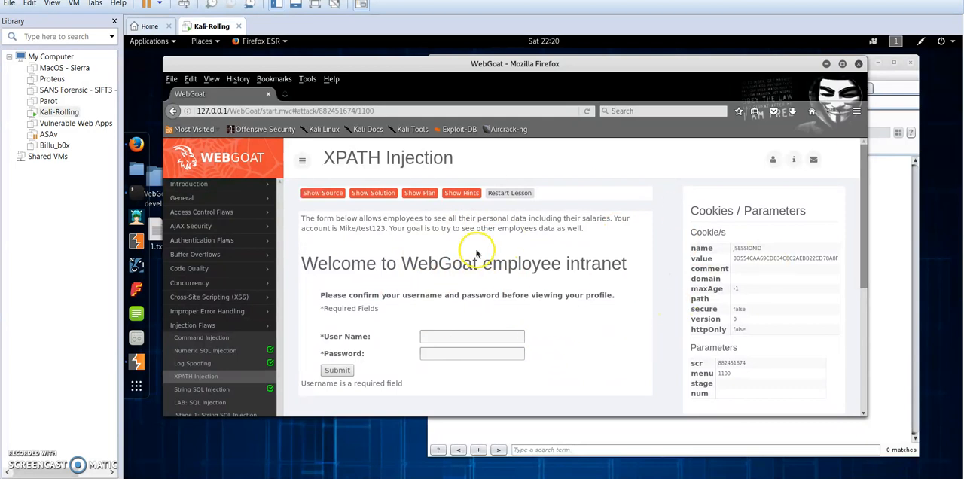
{"action": "mouse_move", "coordinate": [527, 247]}
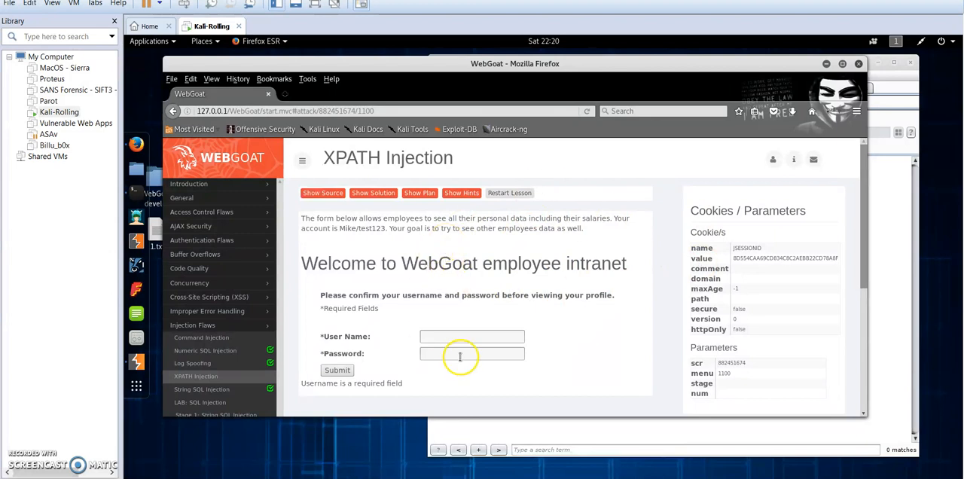
{"action": "left_click", "coordinate": [472, 337]}
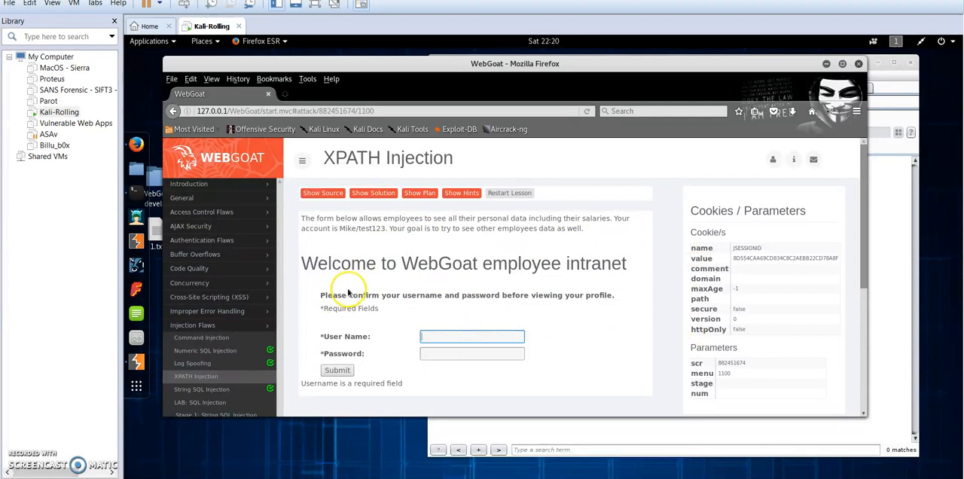
{"action": "mouse_move", "coordinate": [613, 247]}
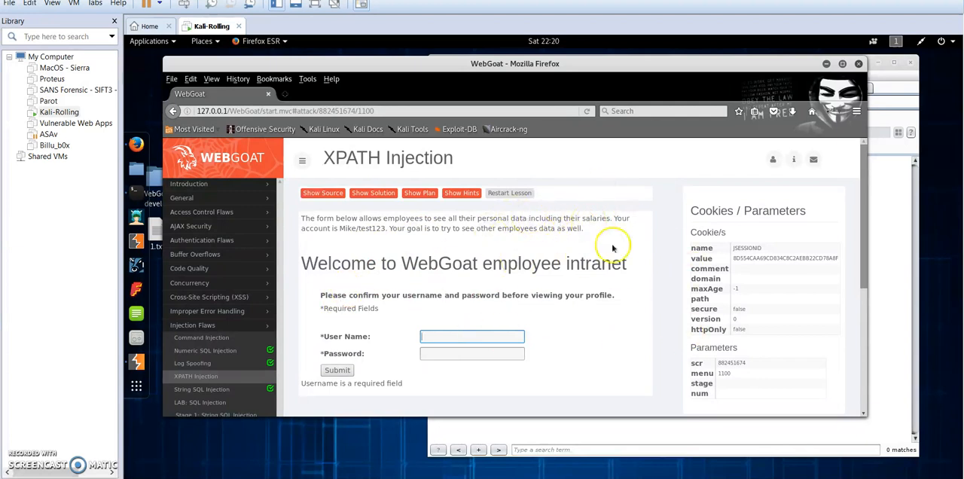
{"action": "mouse_move", "coordinate": [398, 239]}
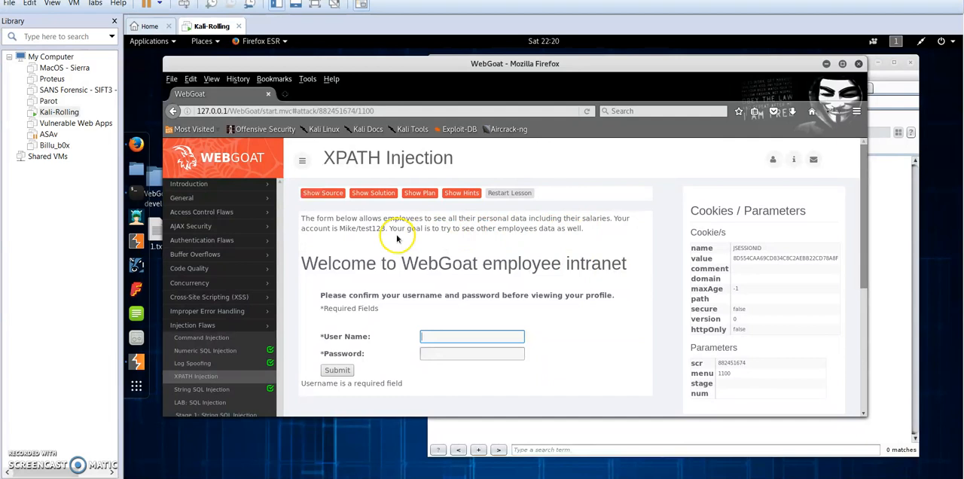
{"action": "mouse_move", "coordinate": [573, 240]}
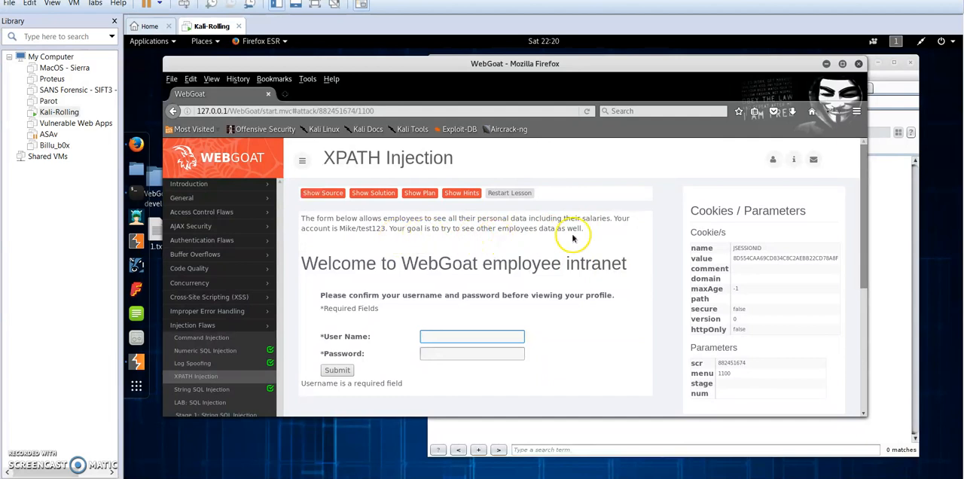
{"action": "mouse_move", "coordinate": [476, 329]}
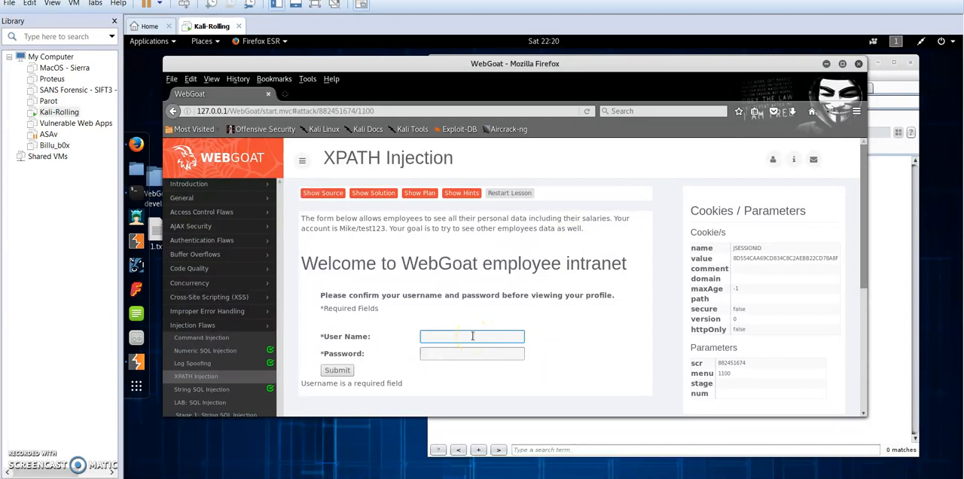
{"action": "type", "text": "Mike"}
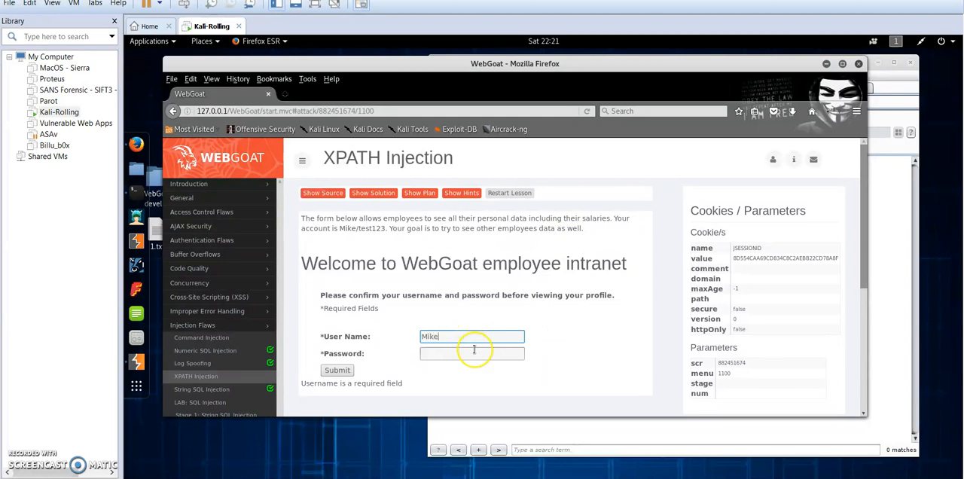
{"action": "type", "text": "test123"}
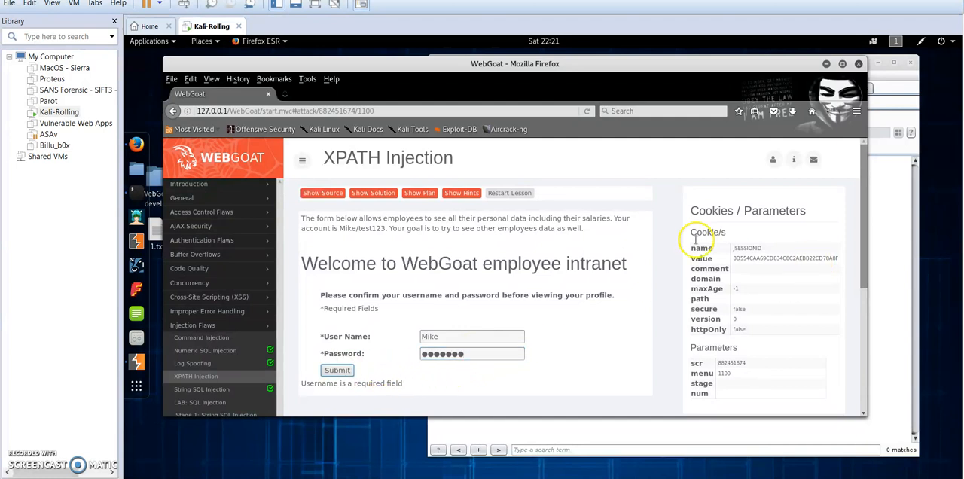
{"action": "left_click", "coordinate": [336, 370]}
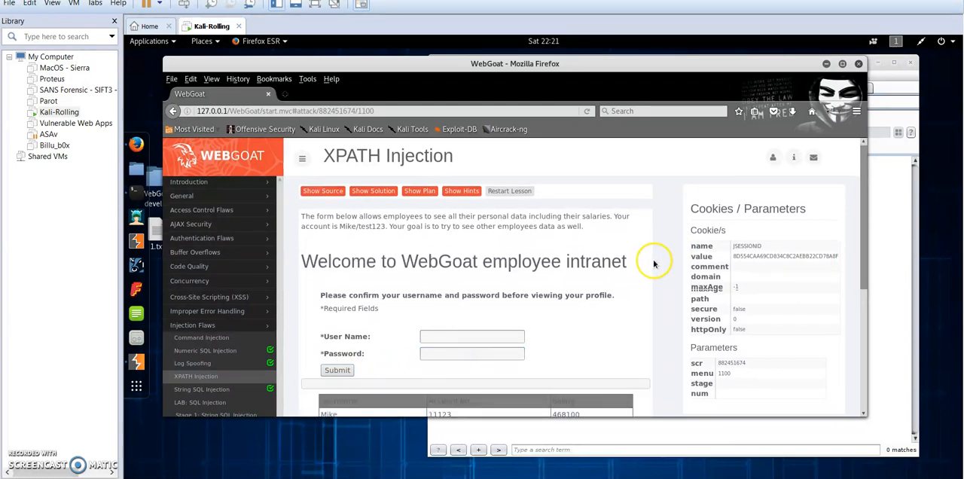
{"action": "scroll", "scroll_direction": "down", "scroll_amount": 3}
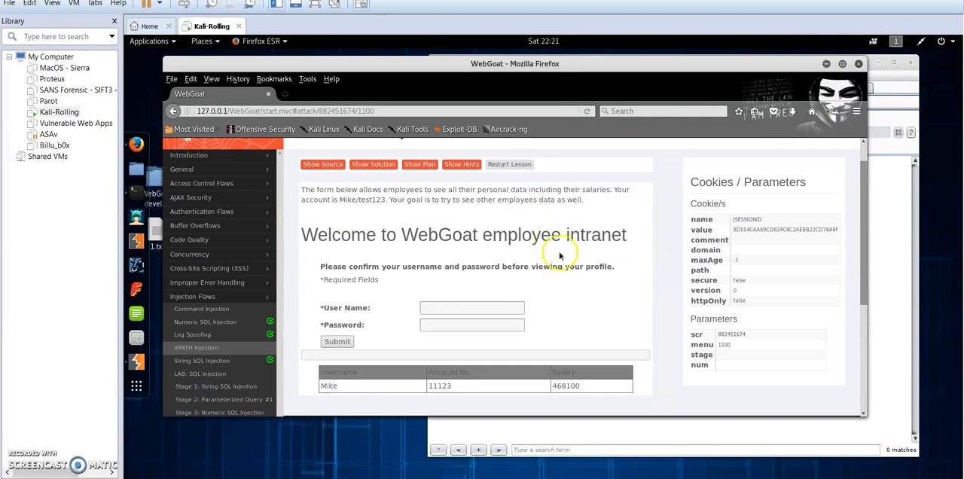
{"action": "mouse_move", "coordinate": [527, 388]}
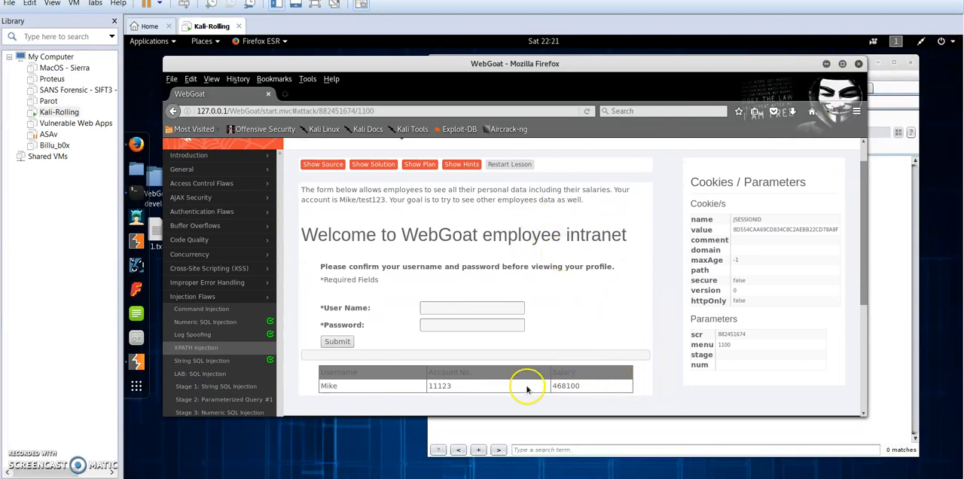
{"action": "mouse_move", "coordinate": [447, 385]}
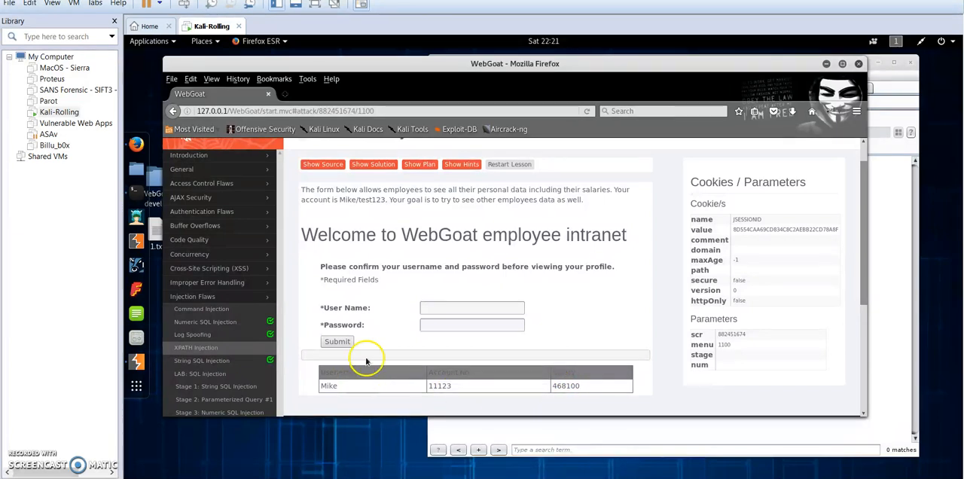
{"action": "mouse_move", "coordinate": [436, 264]}
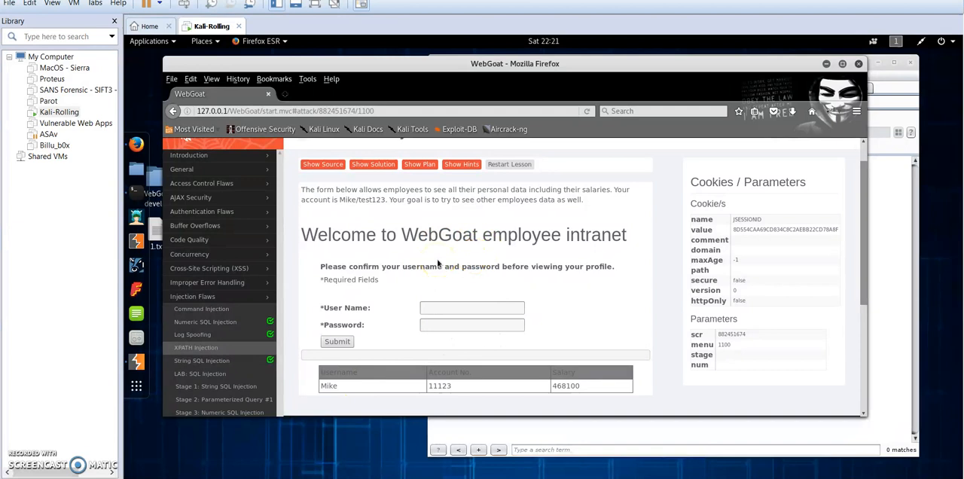
{"action": "mouse_move", "coordinate": [391, 228]}
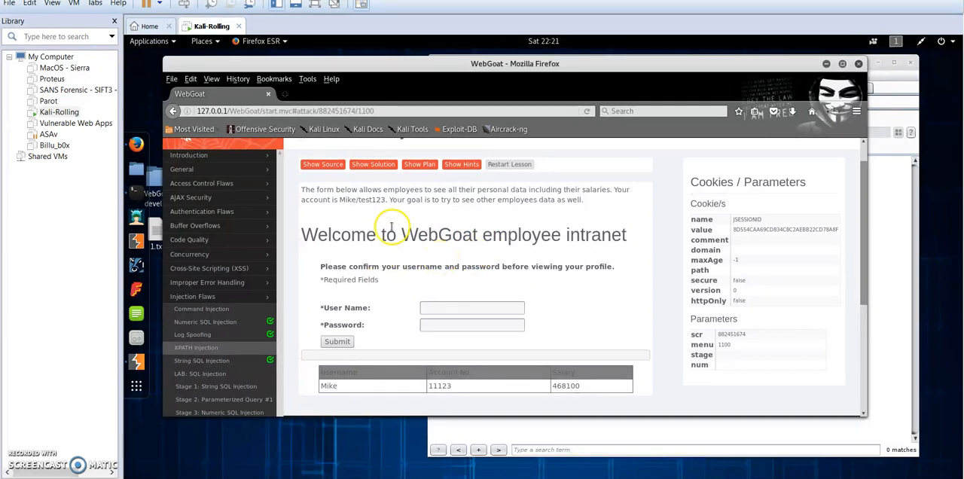
{"action": "mouse_move", "coordinate": [425, 217]}
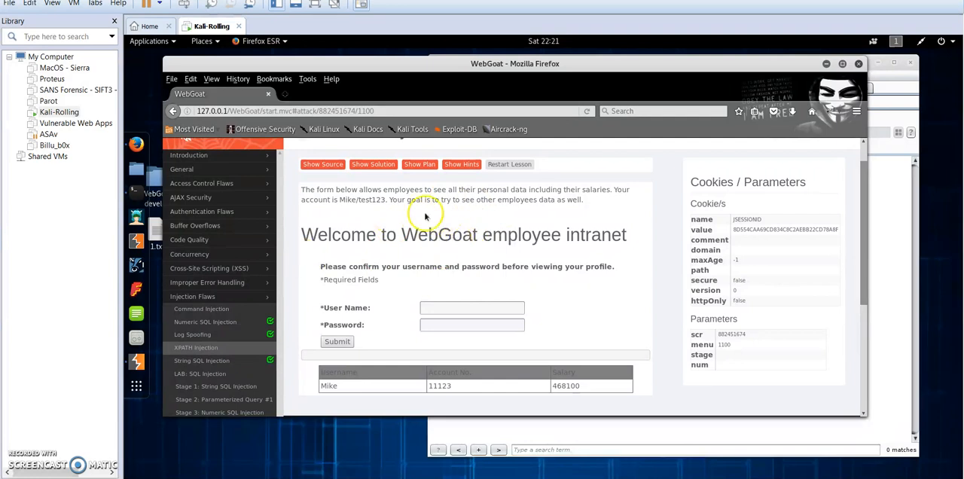
{"action": "mouse_move", "coordinate": [475, 263]}
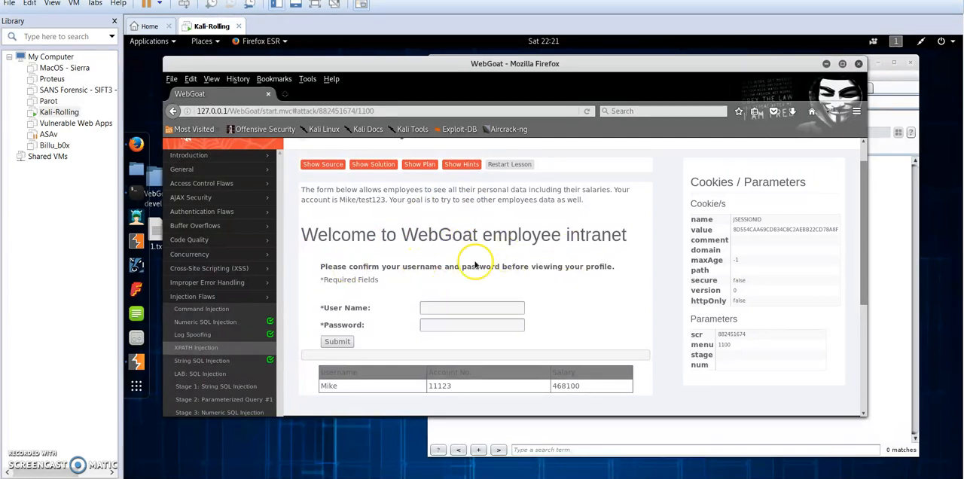
{"action": "mouse_move", "coordinate": [443, 360]}
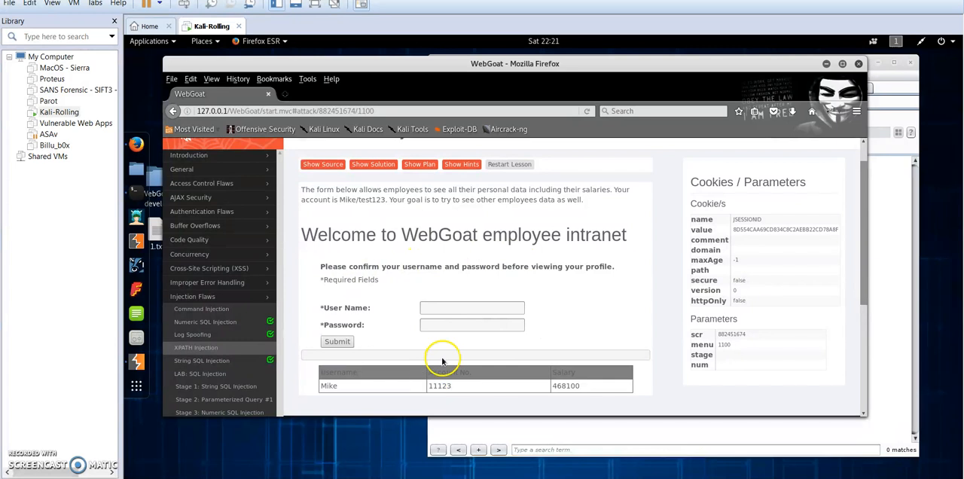
{"action": "mouse_move", "coordinate": [472, 343]}
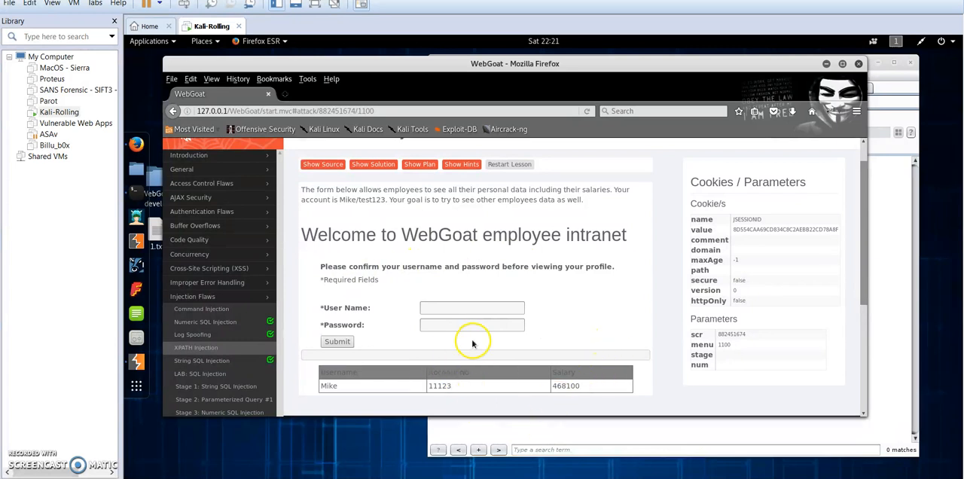
{"action": "mouse_move", "coordinate": [538, 318]}
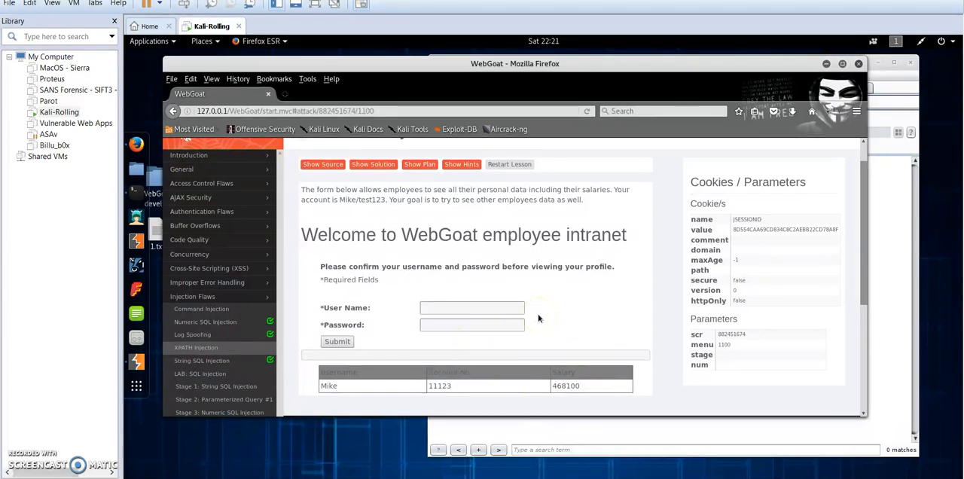
{"action": "mouse_move", "coordinate": [583, 214]}
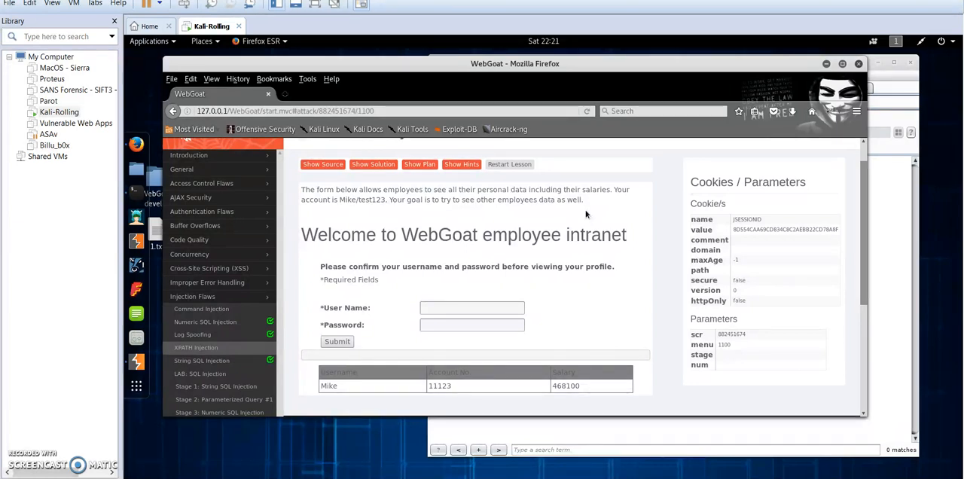
{"action": "left_click", "coordinate": [471, 307]}
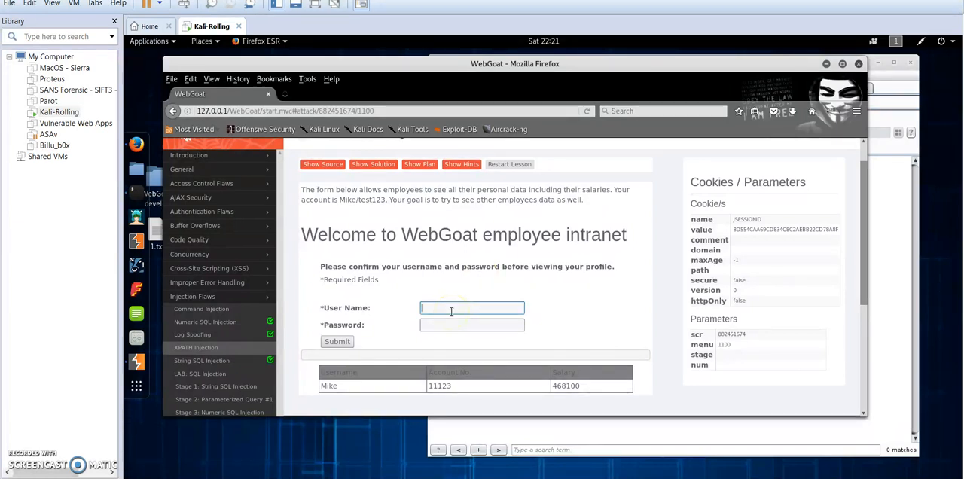
{"action": "type", "text": "mike1"}
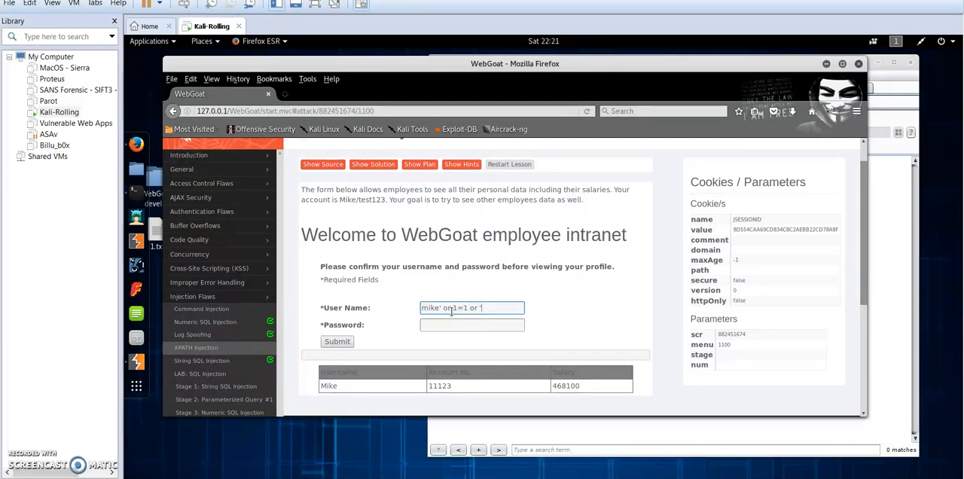
{"action": "type", "text": "0'='0"}
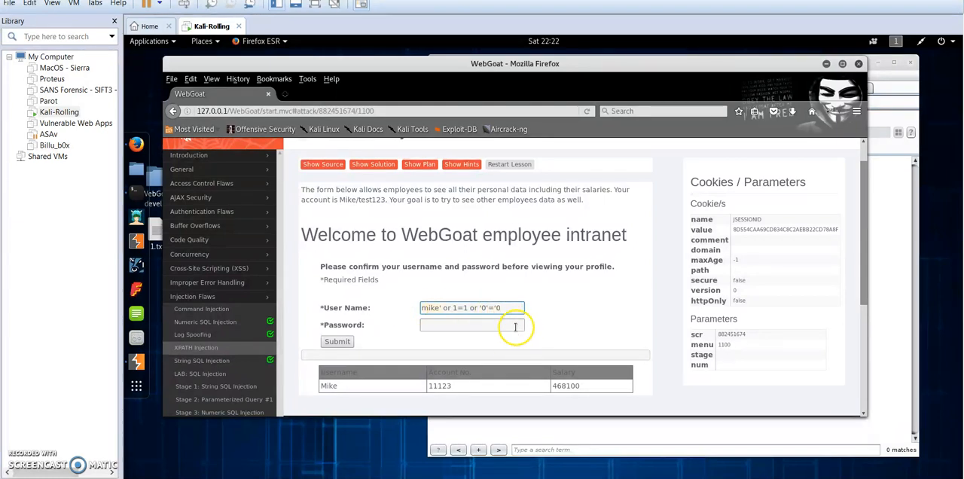
{"action": "type", "text": "test123"}
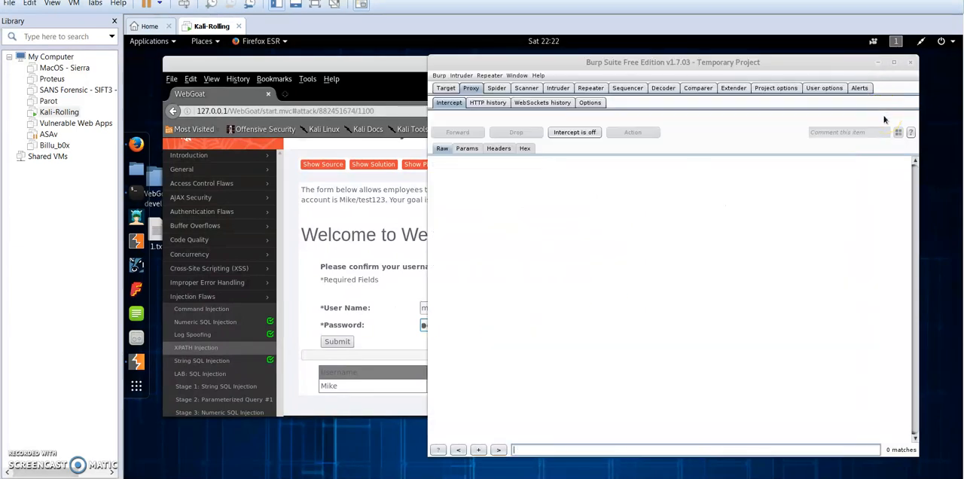
- Turn Burp Suite's proxy interception on to capture the login request
{"action": "left_click", "coordinate": [573, 132]}
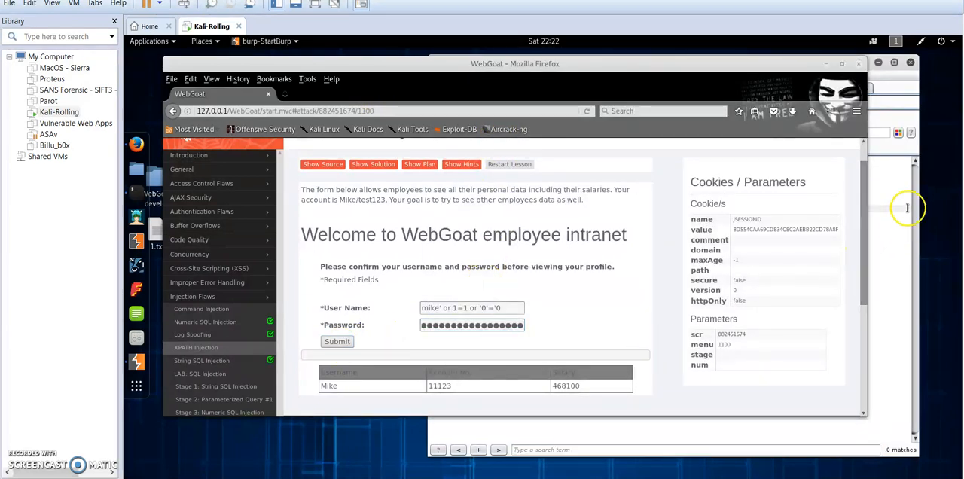
{"action": "mouse_move", "coordinate": [909, 113]}
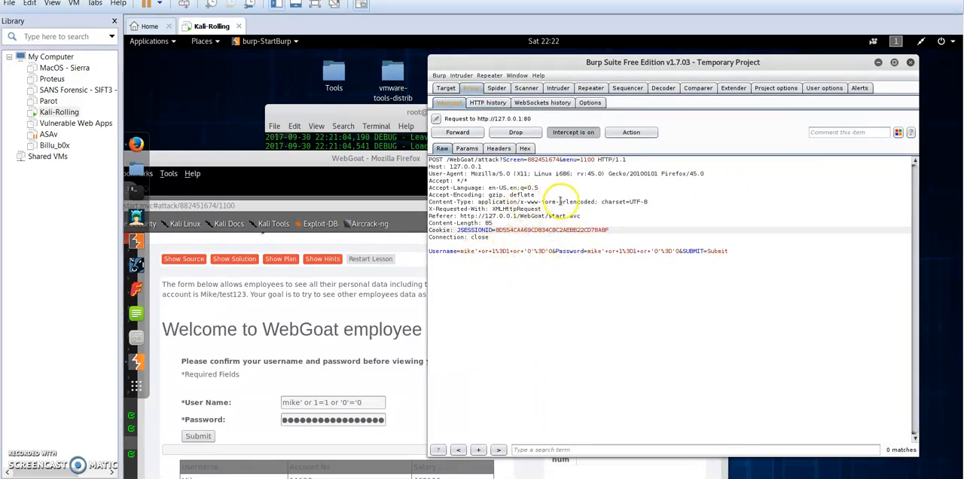
{"action": "mouse_move", "coordinate": [691, 258]}
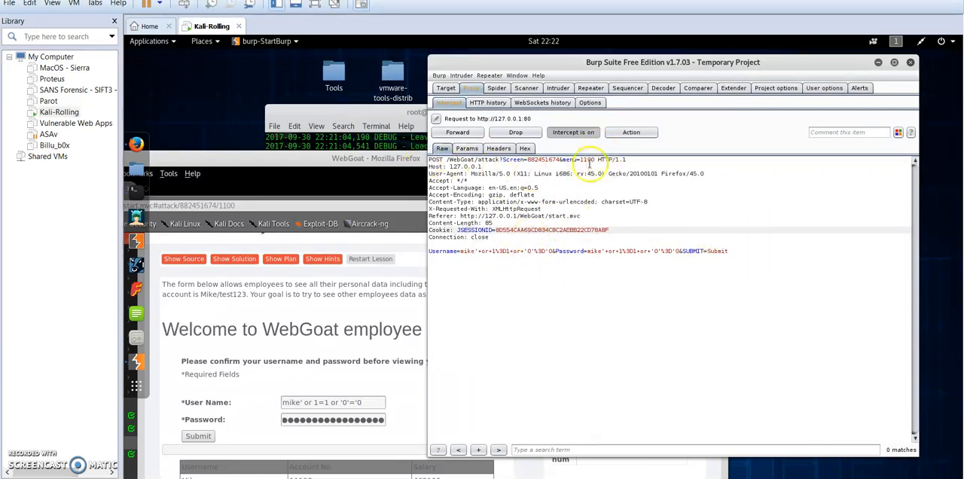
- Set Burp to also intercept the server's response to the held login request
{"action": "right_click", "coordinate": [592, 164]}
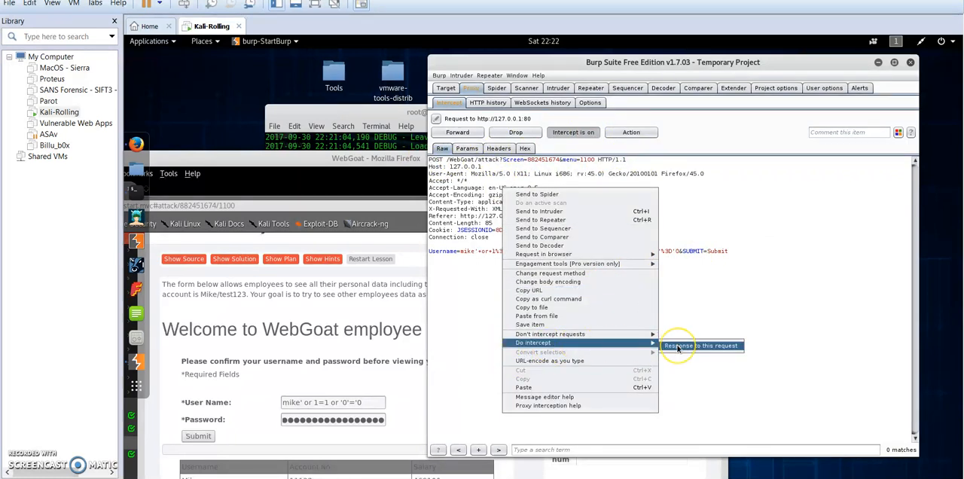
{"action": "left_click", "coordinate": [701, 344]}
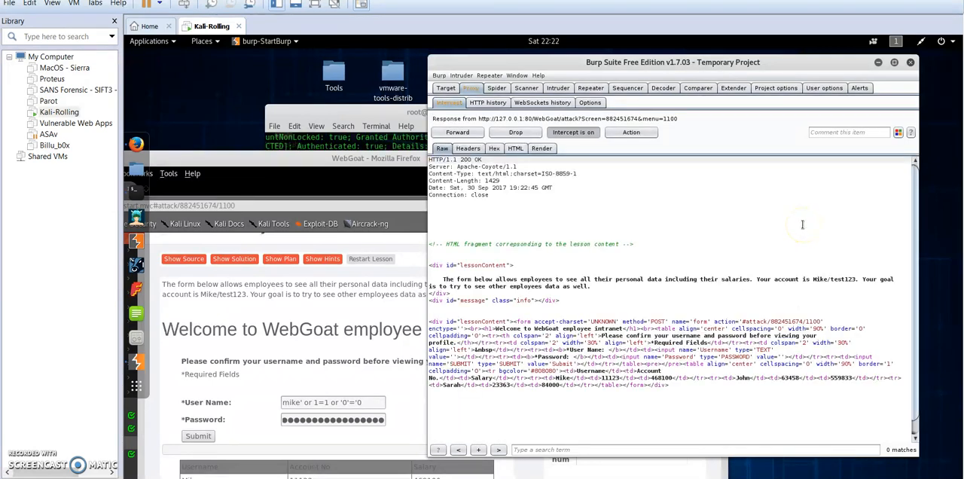
{"action": "mouse_move", "coordinate": [740, 264]}
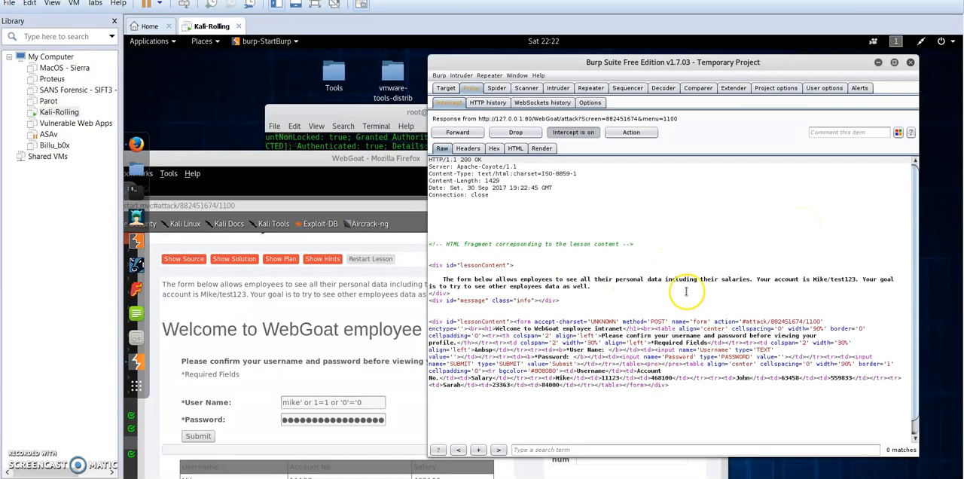
{"action": "mouse_move", "coordinate": [601, 304]}
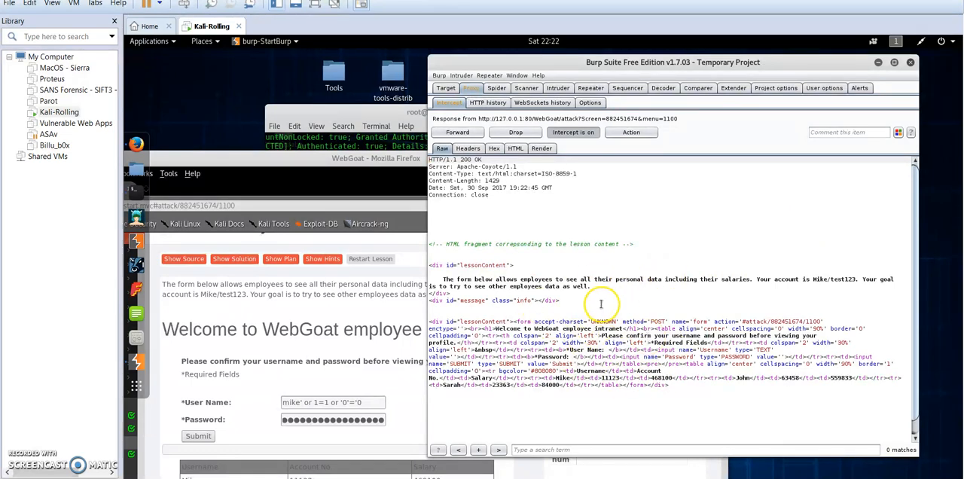
{"action": "mouse_move", "coordinate": [619, 270]}
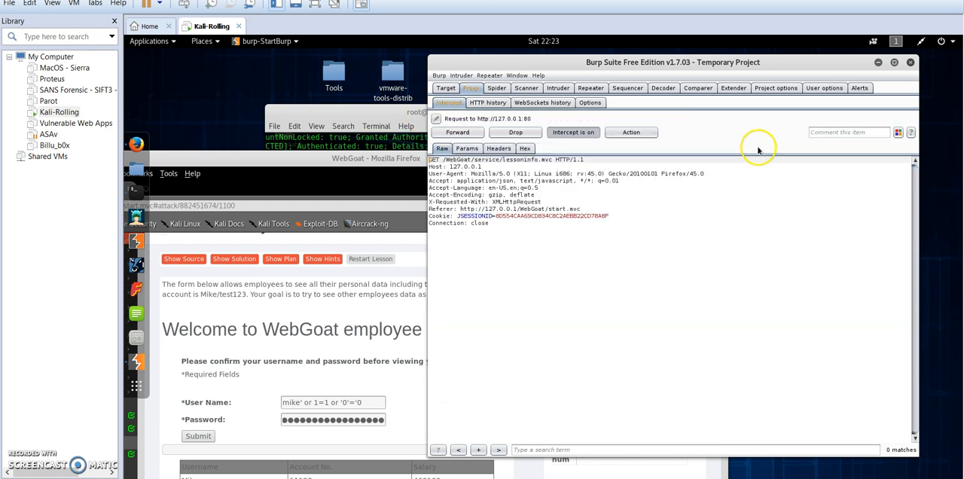
- Back in WebGoat, scroll to the results listing Mike, John and Sarah, then select User Name
{"action": "left_click", "coordinate": [573, 132]}
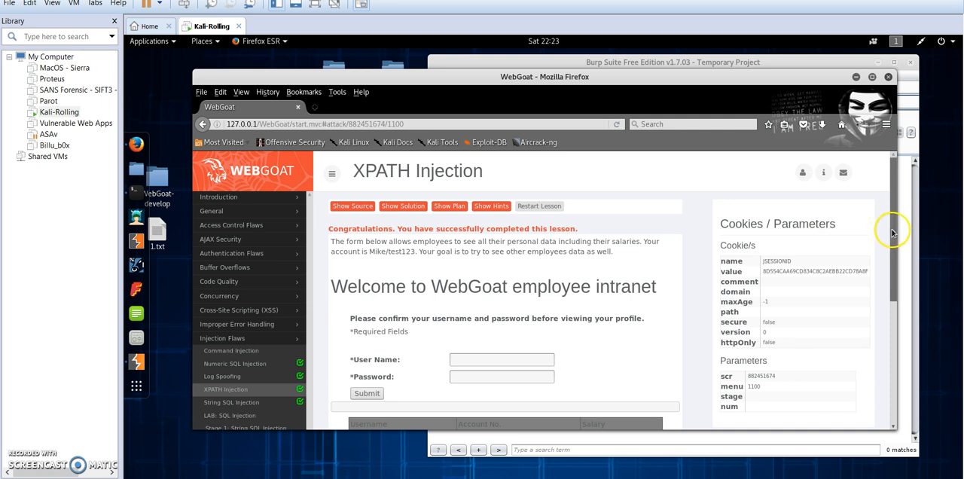
{"action": "scroll", "scroll_direction": "down", "scroll_amount": 3}
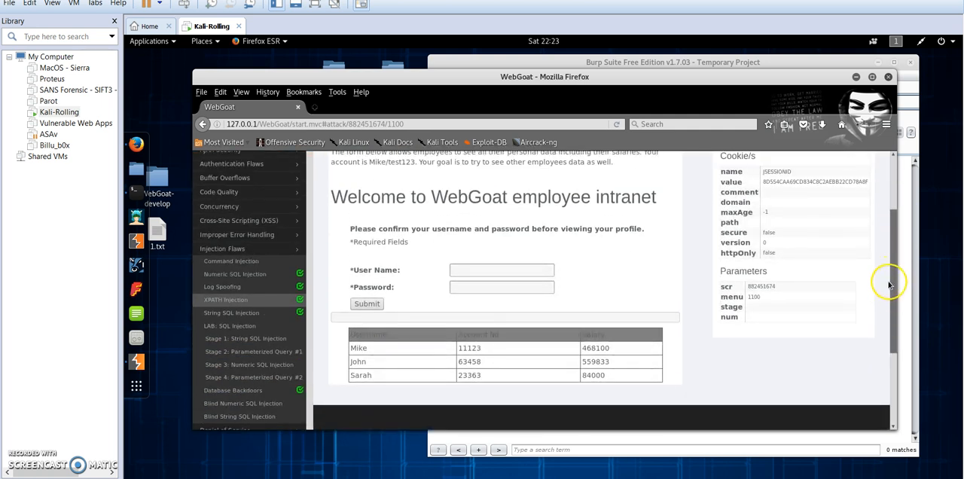
{"action": "mouse_move", "coordinate": [509, 333]}
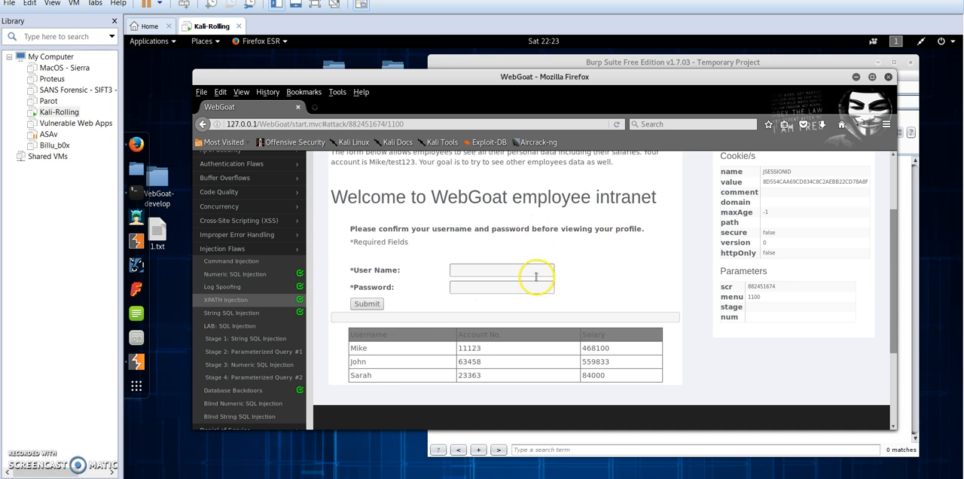
{"action": "left_click", "coordinate": [501, 269]}
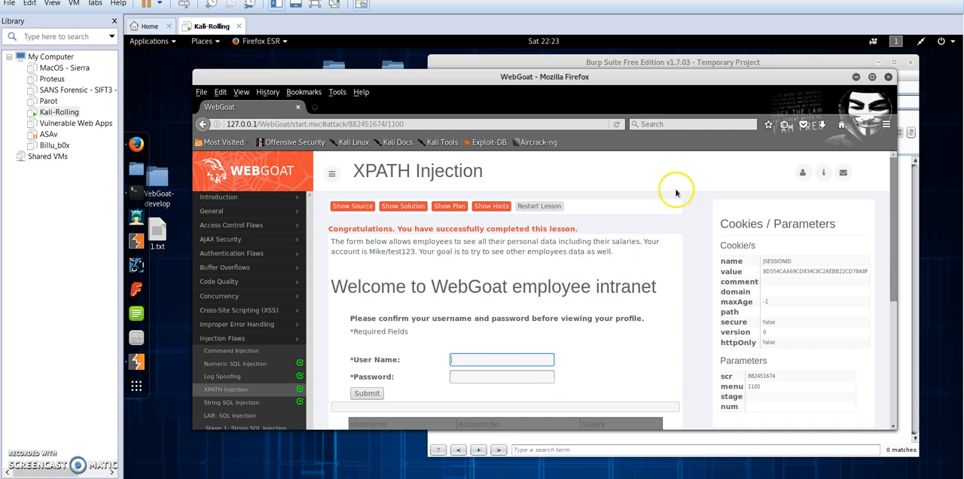
{"action": "mouse_move", "coordinate": [742, 215]}
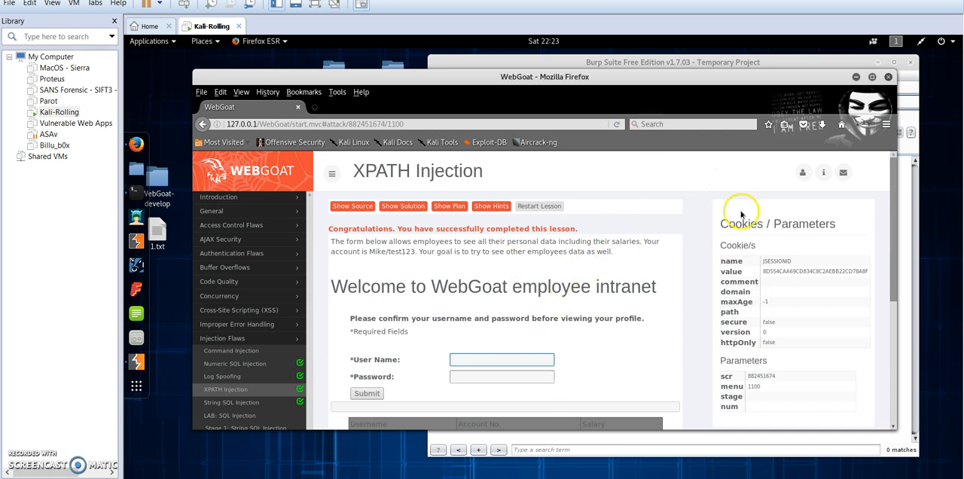
{"action": "mouse_move", "coordinate": [599, 206]}
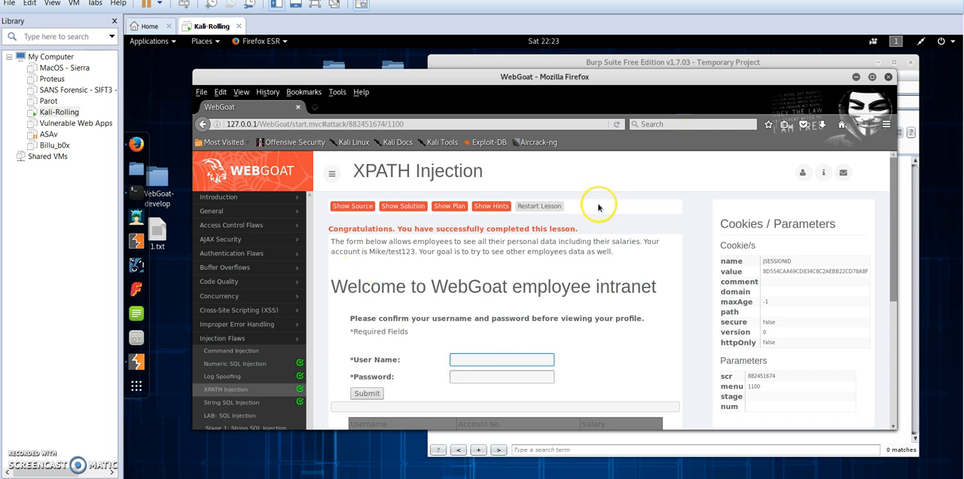
{"action": "mouse_move", "coordinate": [540, 192]}
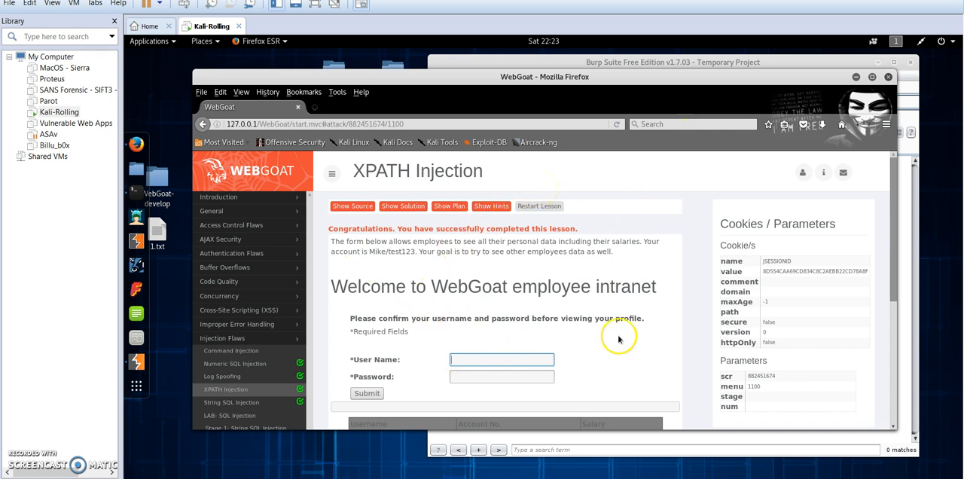
{"action": "mouse_move", "coordinate": [602, 260]}
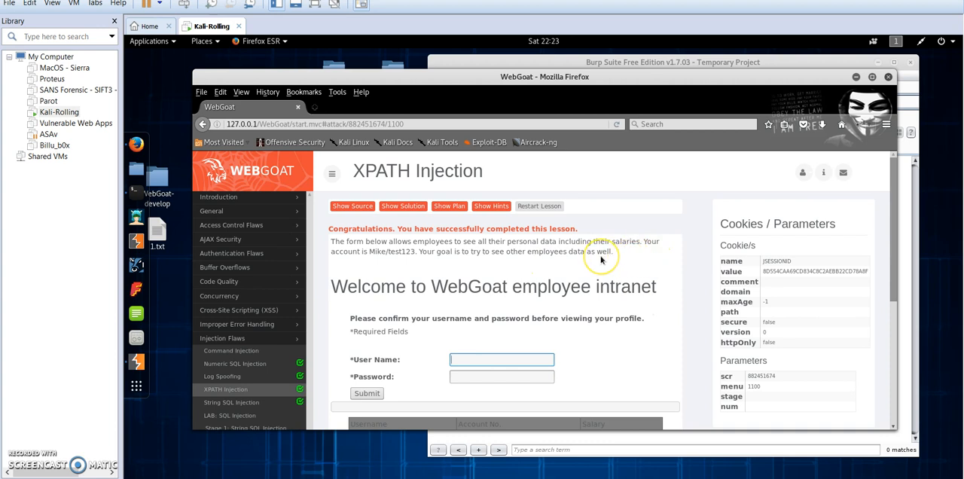